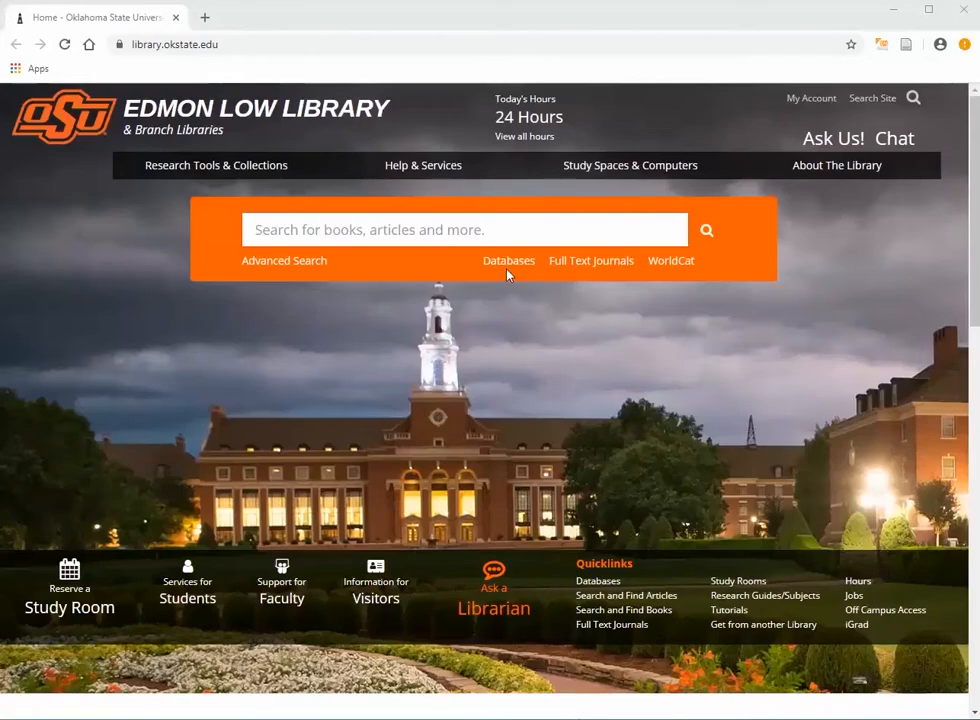
# Step: From the library's Databases list, filter to letter S and launch the Scopus database
pyautogui.click(508, 260)
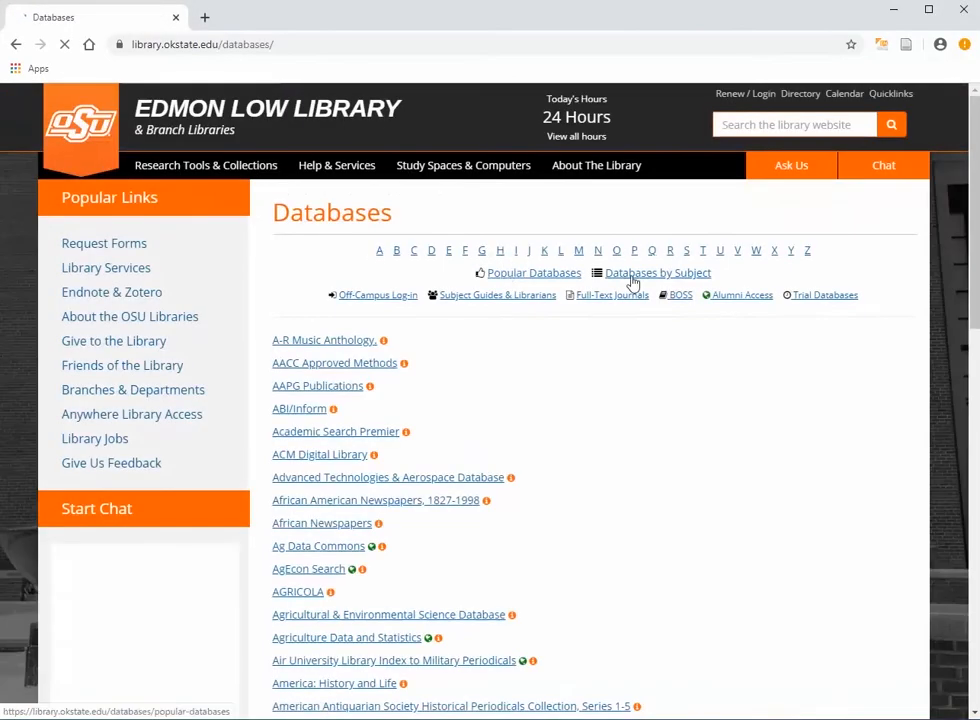
pyautogui.click(688, 250)
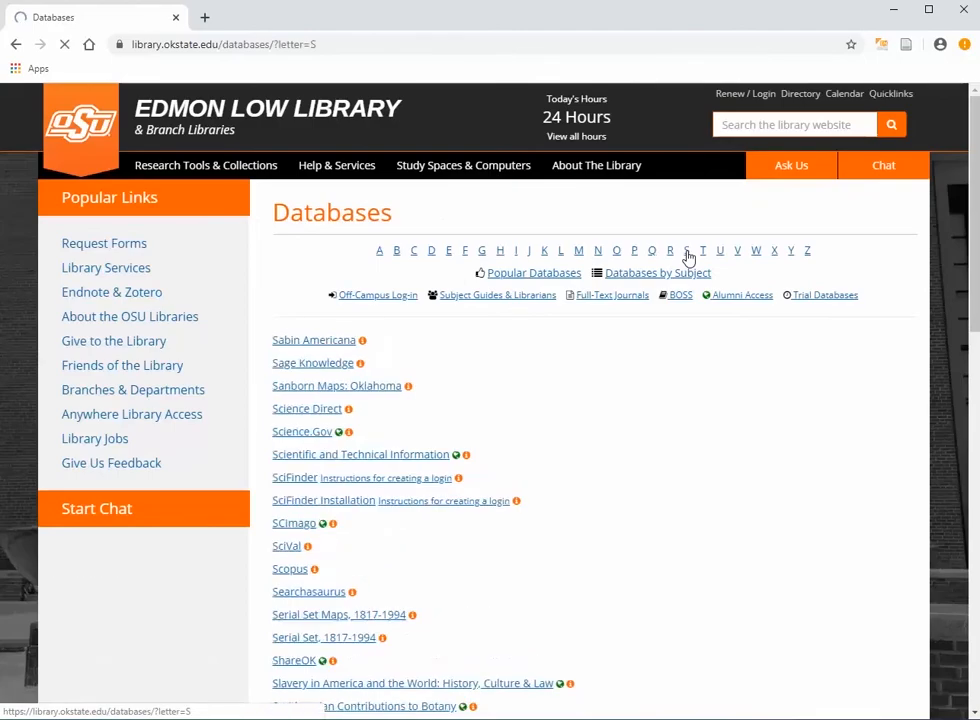
pyautogui.click(96, 508)
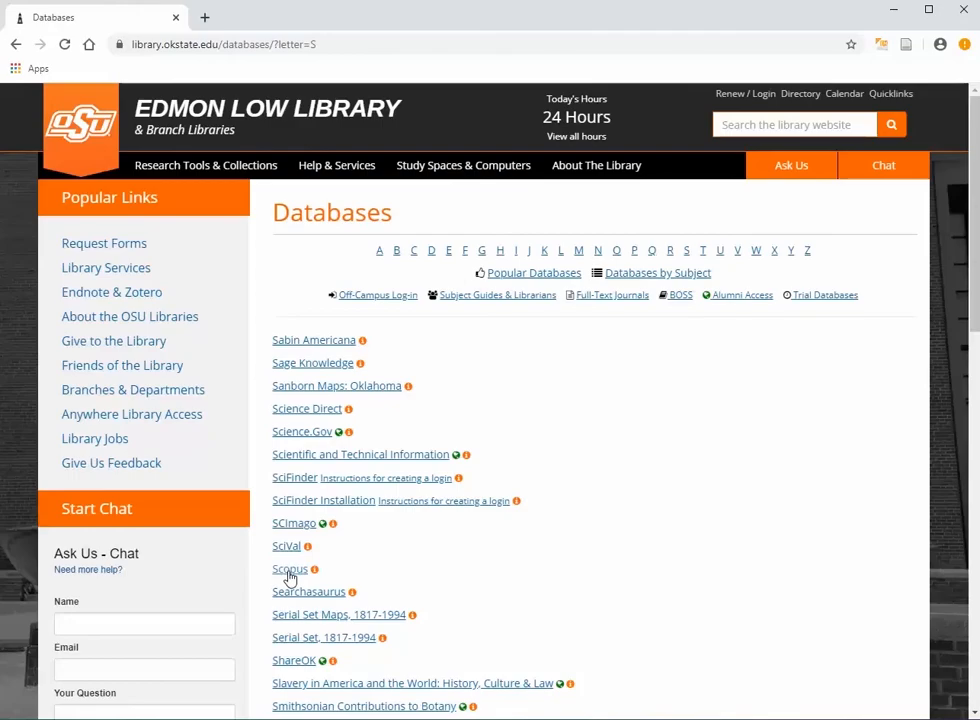
pyautogui.click(288, 568)
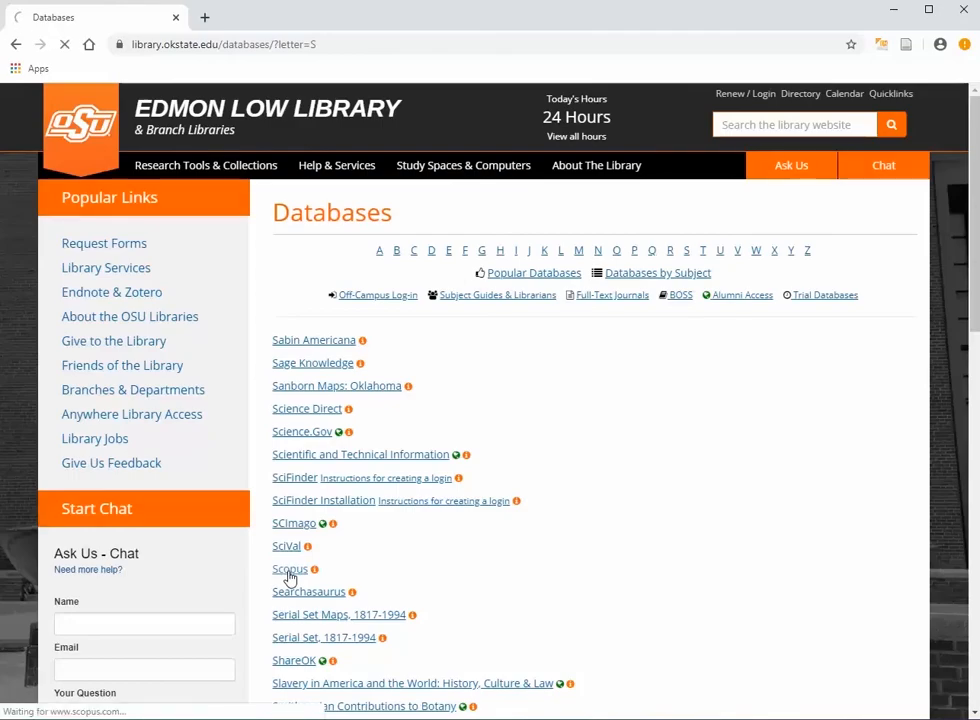
# Step: Close the 'Welcome to Scopus' pop-up so the Document search form is usable without signing in
pyautogui.click(288, 568)
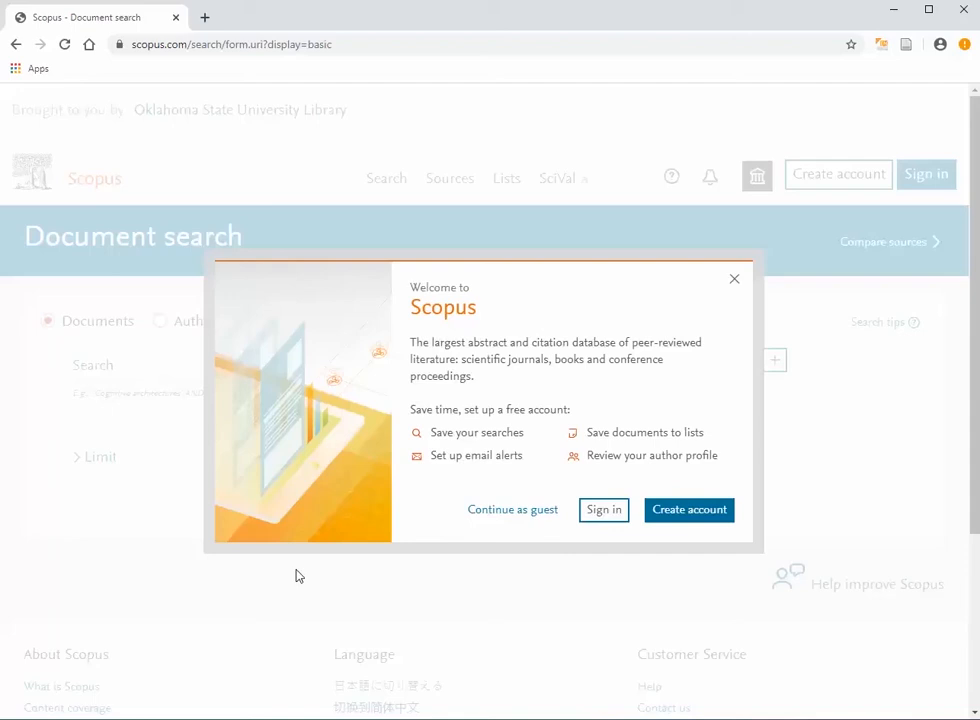
pyautogui.moveTo(688, 510)
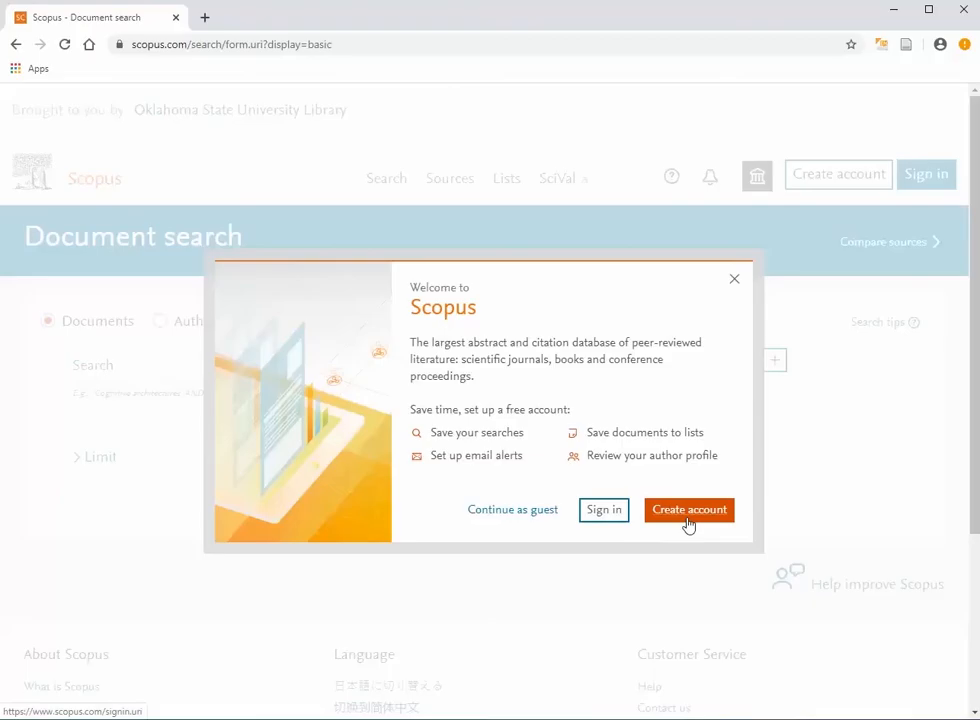
pyautogui.moveTo(738, 284)
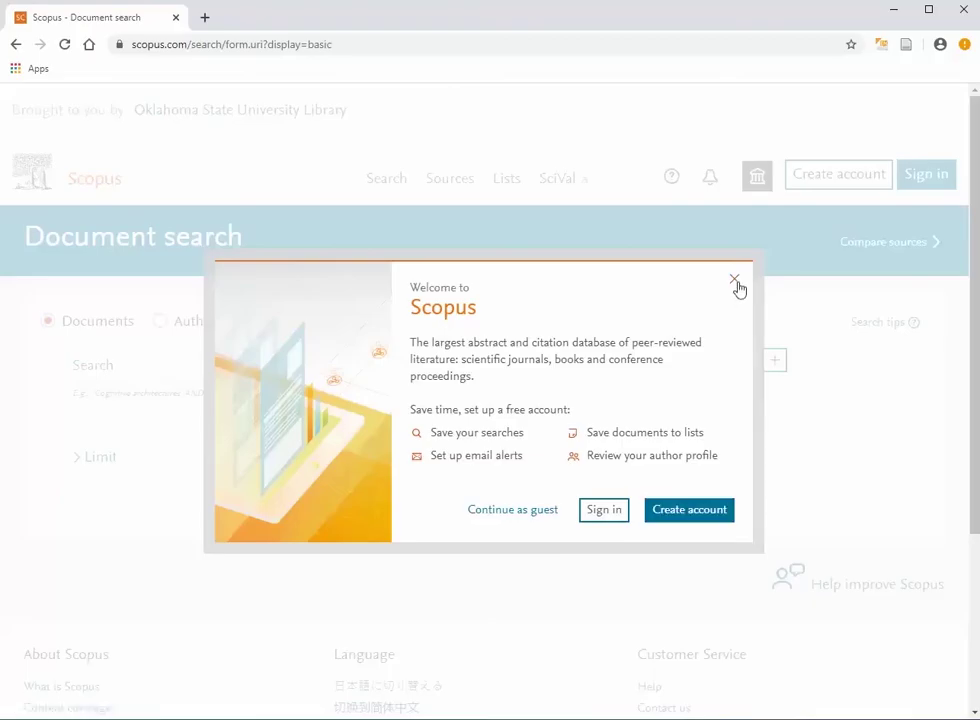
pyautogui.click(736, 280)
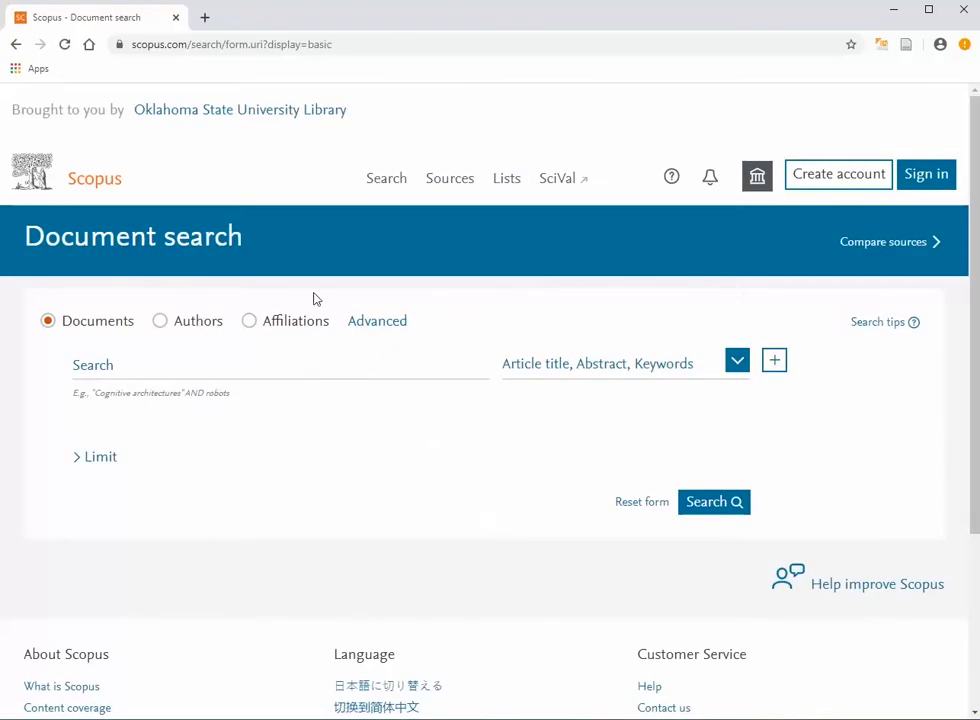
# Step: Search Sources by Title for 'cognition and emotion' to find the journal
pyautogui.click(448, 178)
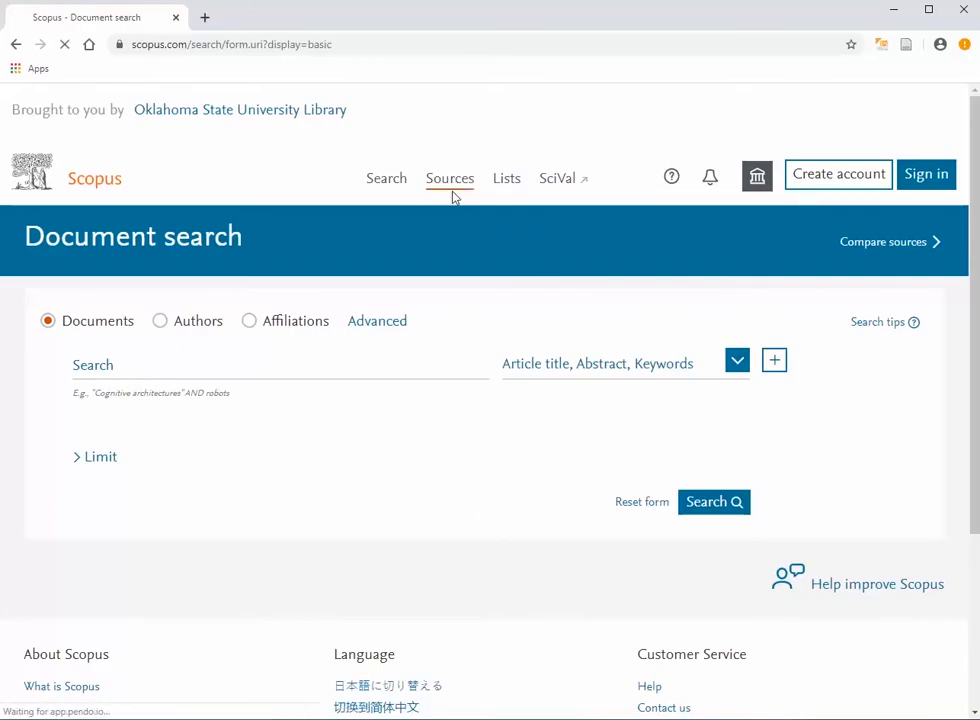
pyautogui.click(448, 178)
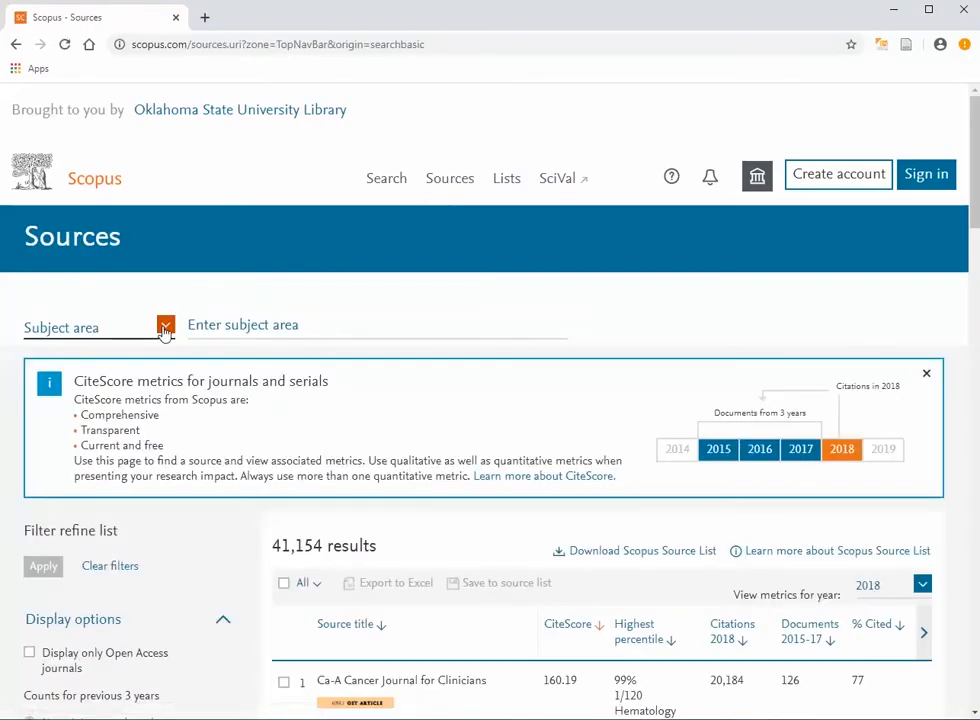
pyautogui.click(164, 324)
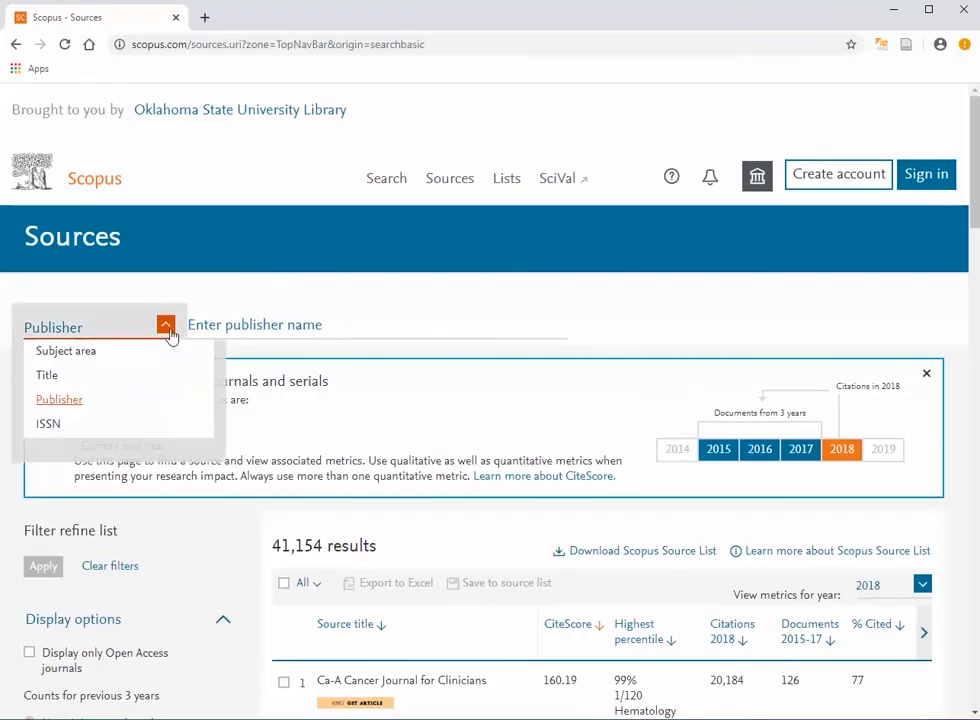
pyautogui.click(48, 376)
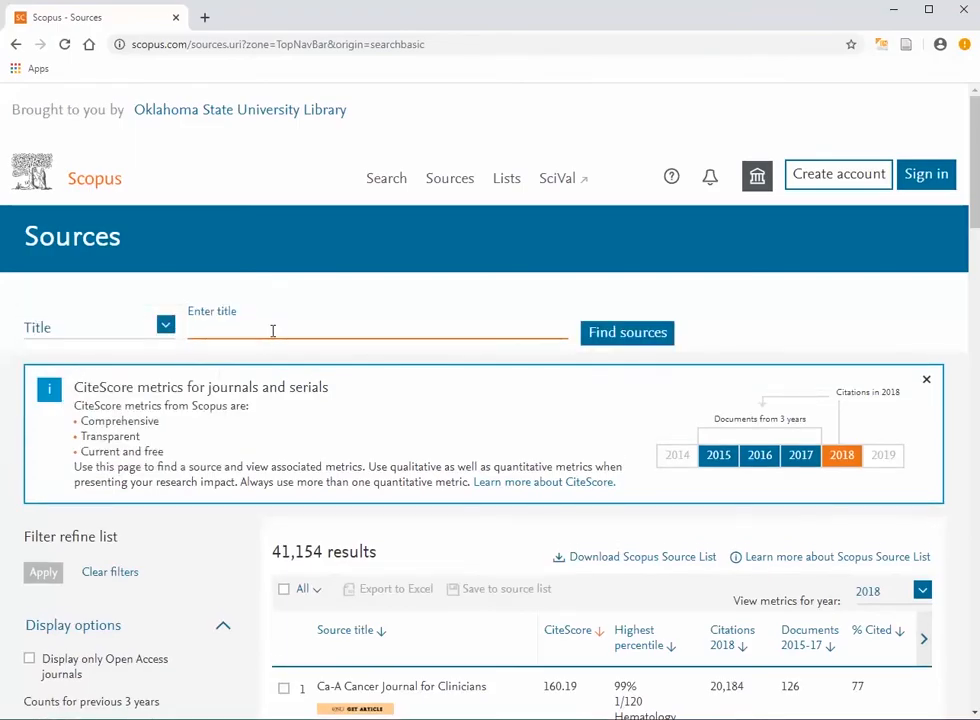
pyautogui.write('cognition and')
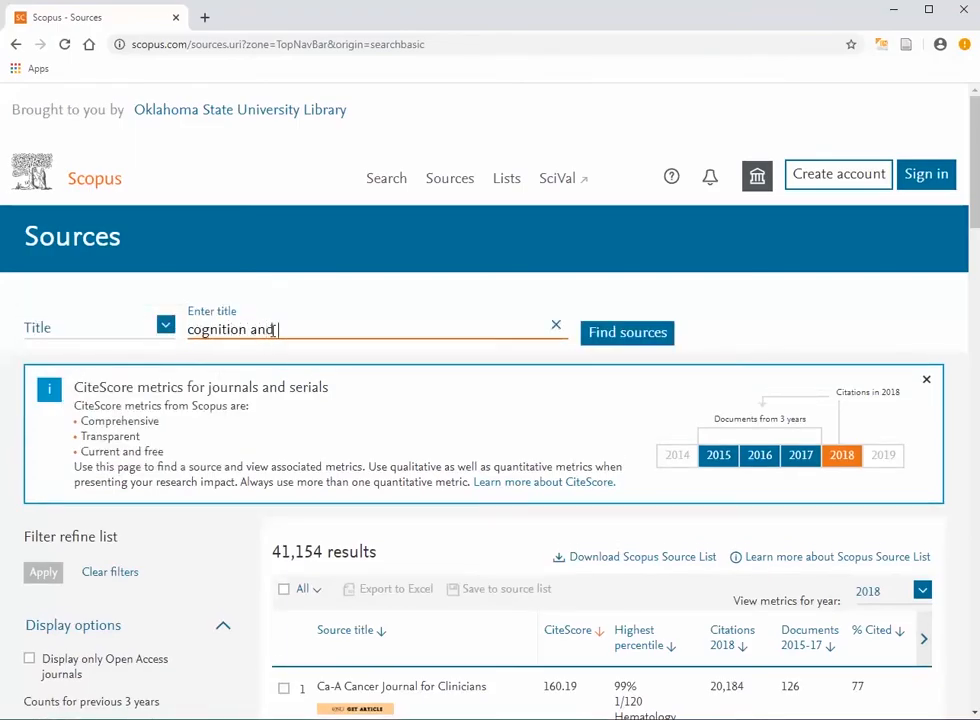
pyautogui.write('emotion')
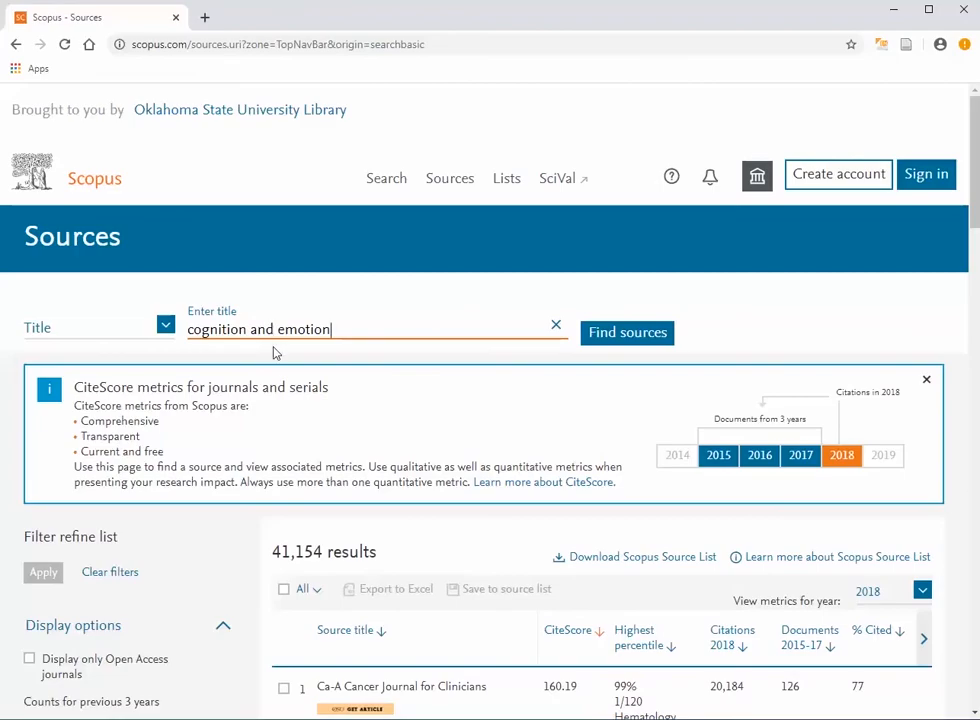
pyautogui.click(628, 332)
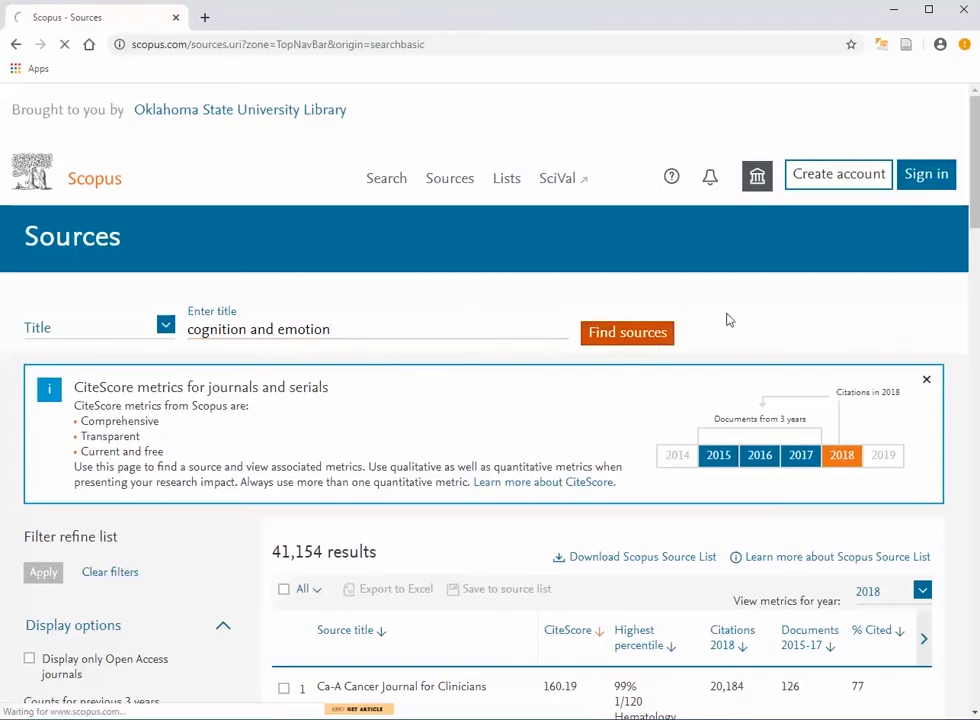
pyautogui.click(626, 332)
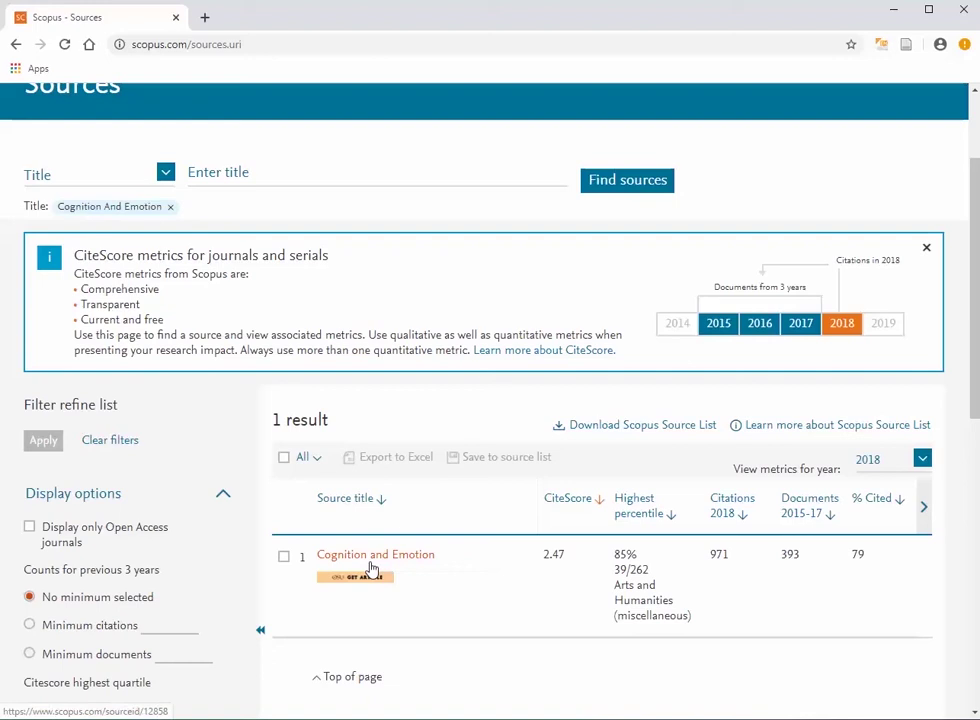
# Step: From the Cognition and Emotion source details, view all 2,397 of its documents
pyautogui.click(376, 554)
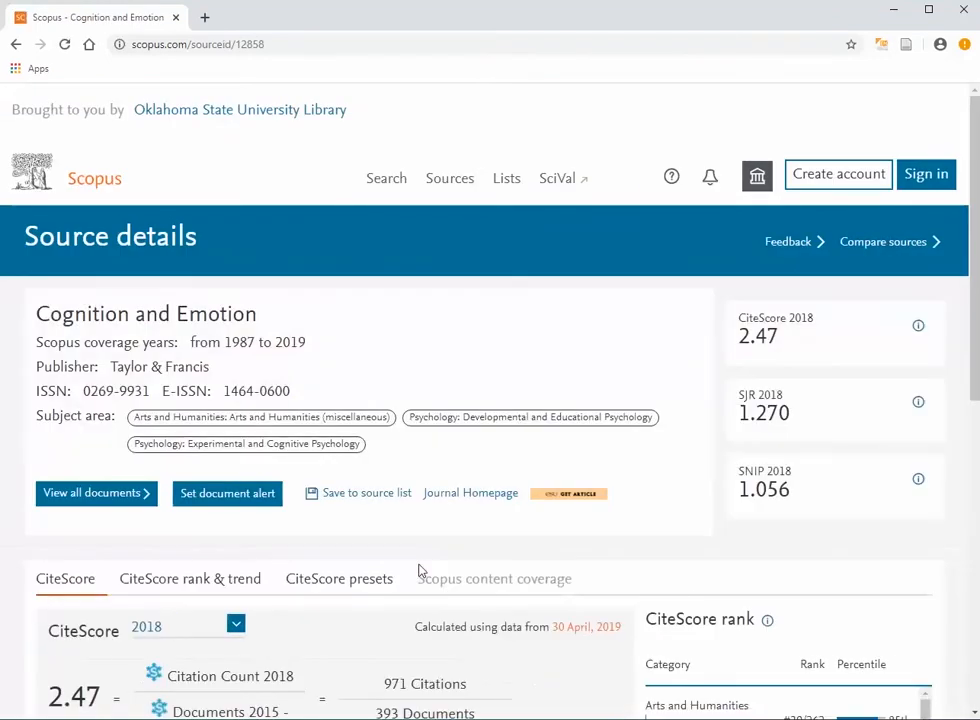
pyautogui.scroll(-3)
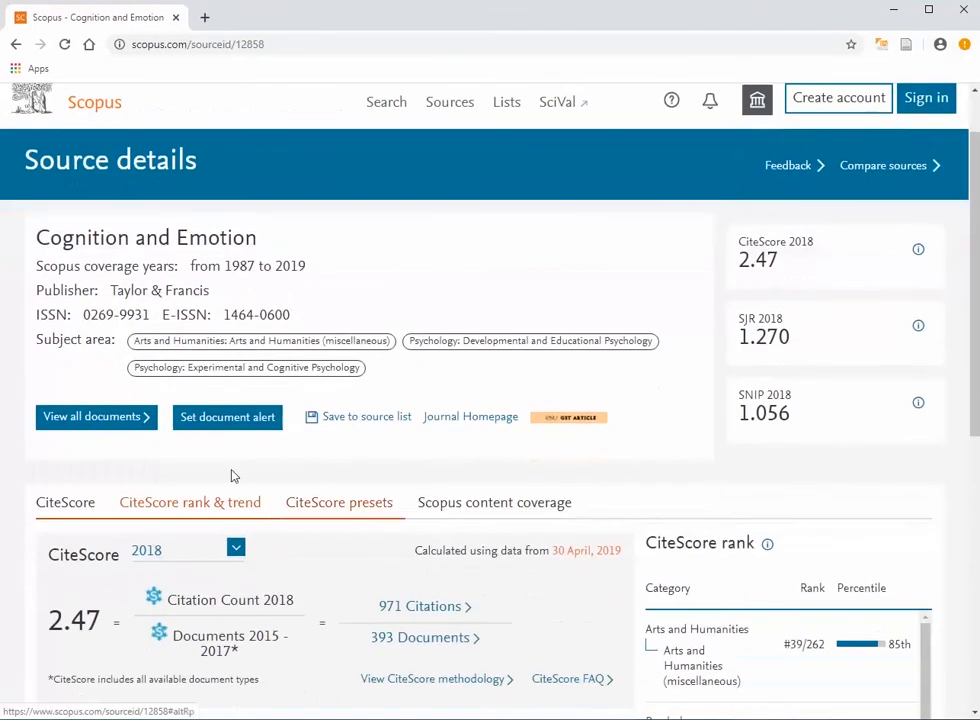
pyautogui.click(96, 418)
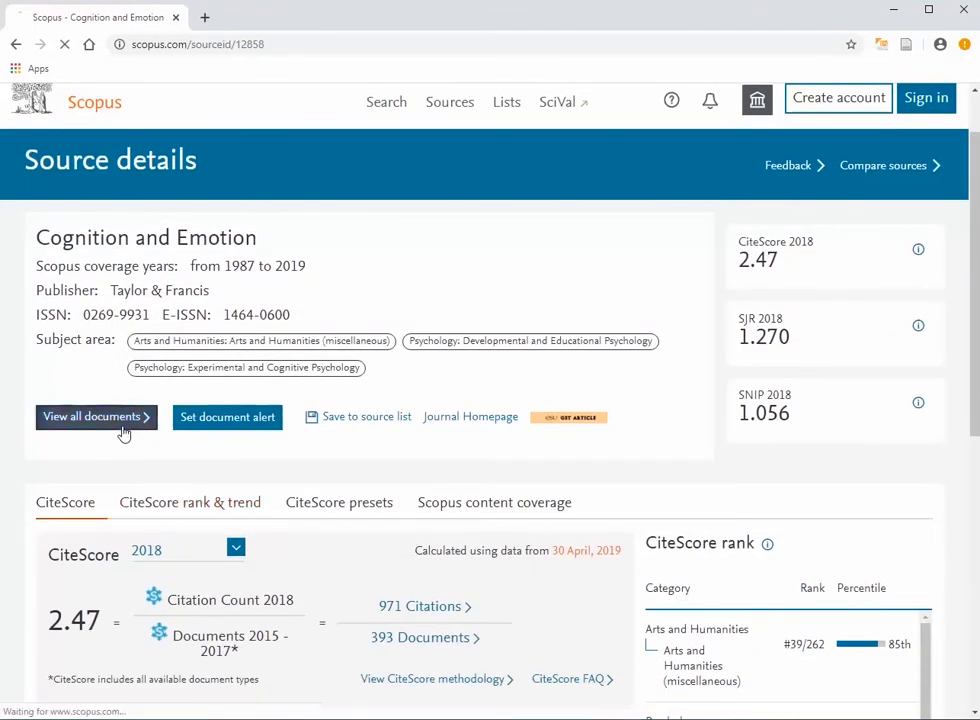
pyautogui.click(96, 418)
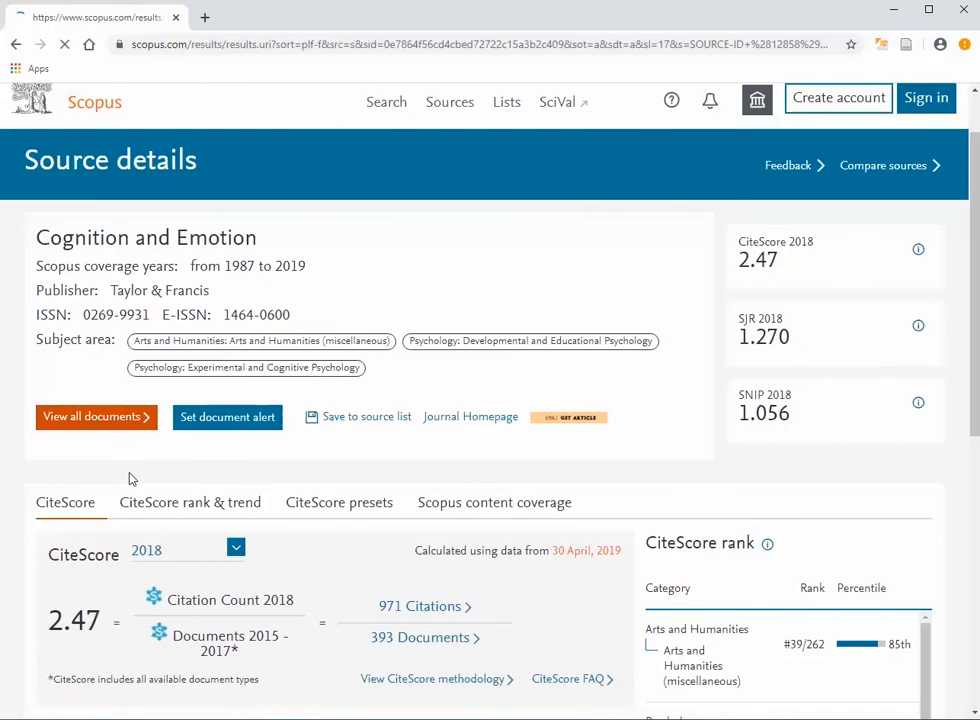
pyautogui.click(96, 418)
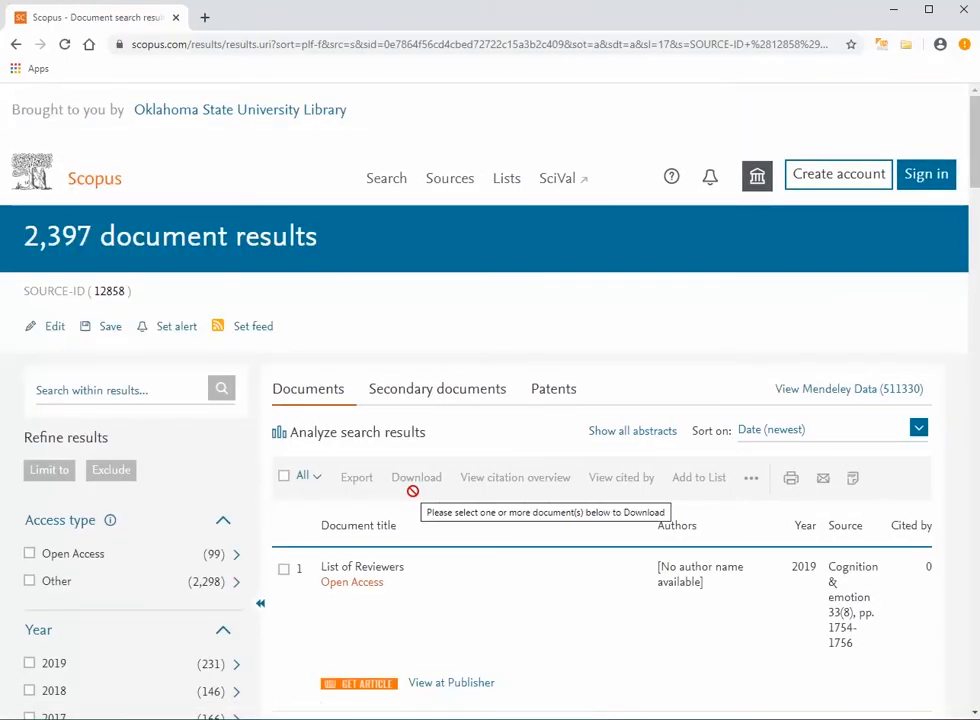
# Step: Select all results, start Download, and get the required extension from the Chrome Web Store
pyautogui.scroll(-3)
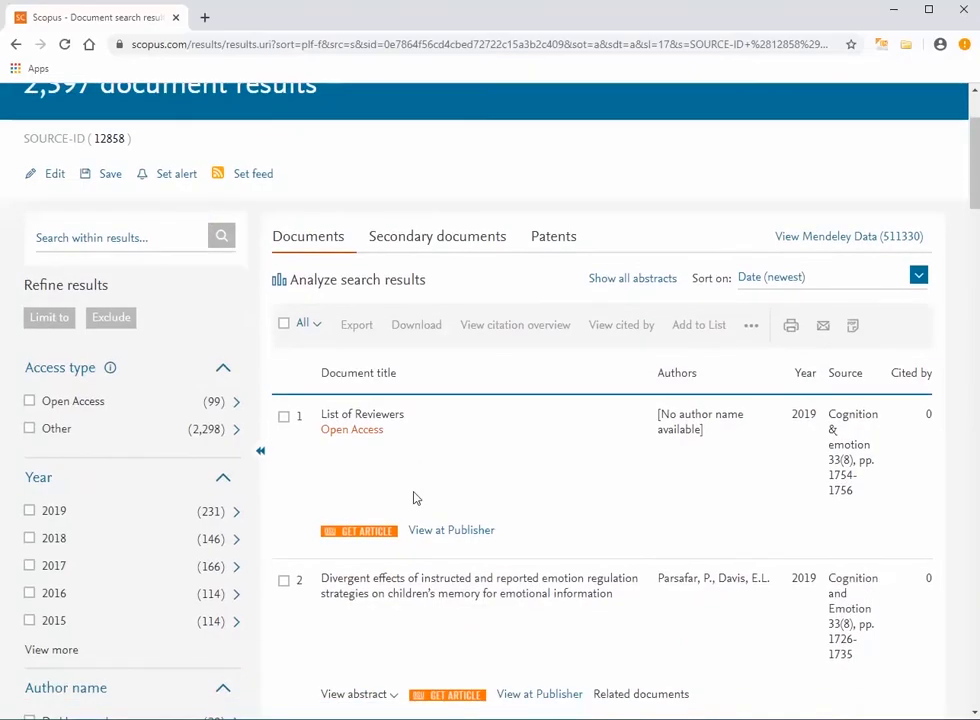
pyautogui.click(282, 324)
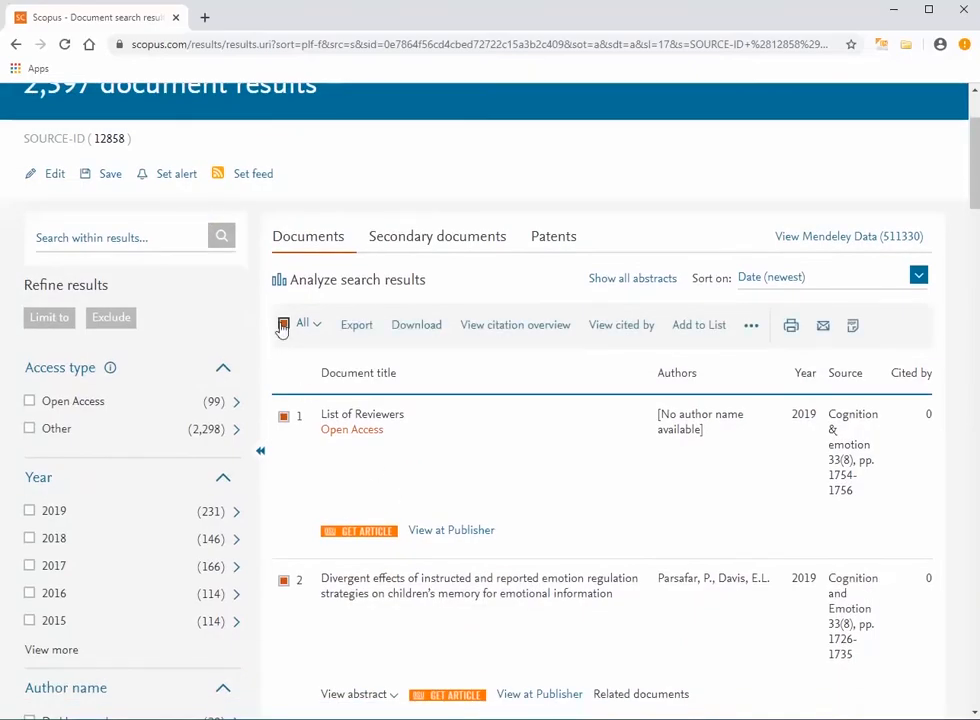
pyautogui.click(416, 324)
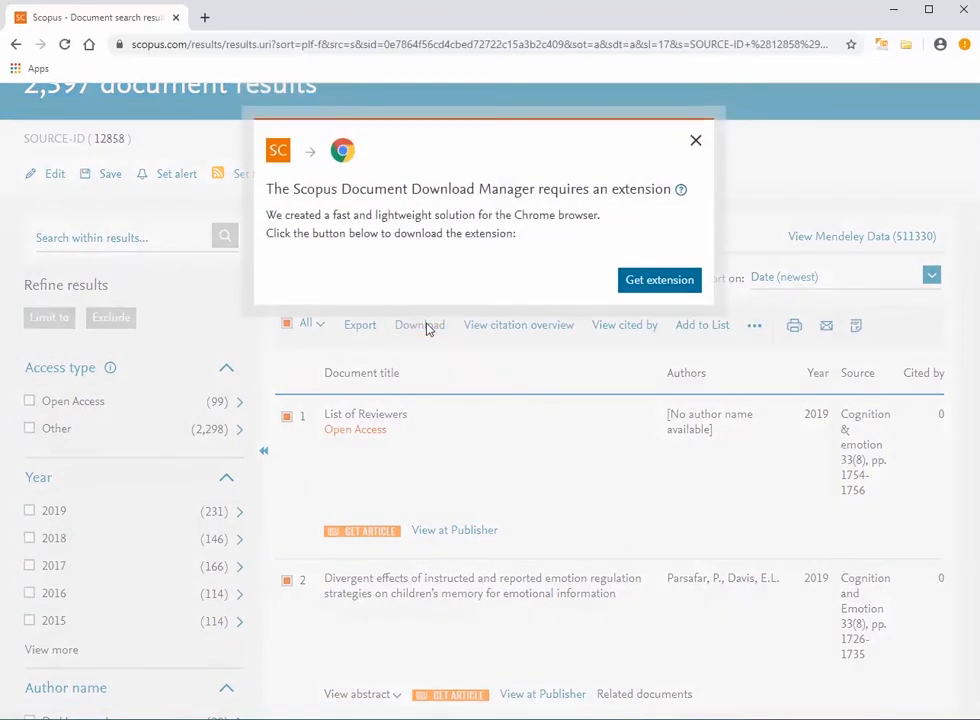
pyautogui.click(660, 280)
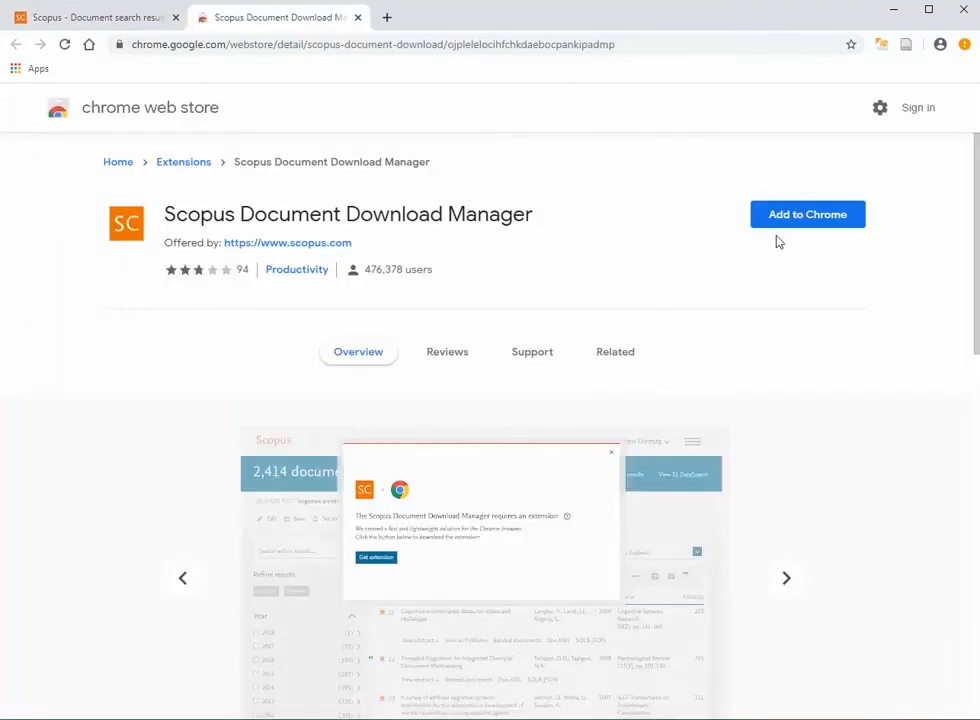
# Step: Add the Scopus Document Download Manager to Chrome and return to the Scopus results
pyautogui.click(808, 214)
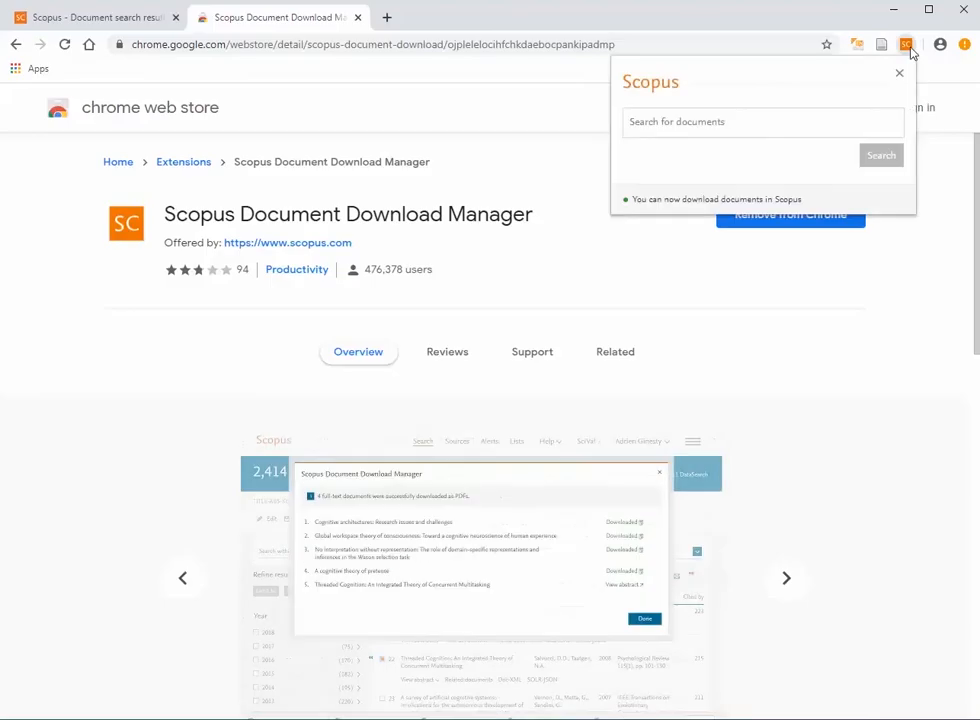
pyautogui.click(96, 16)
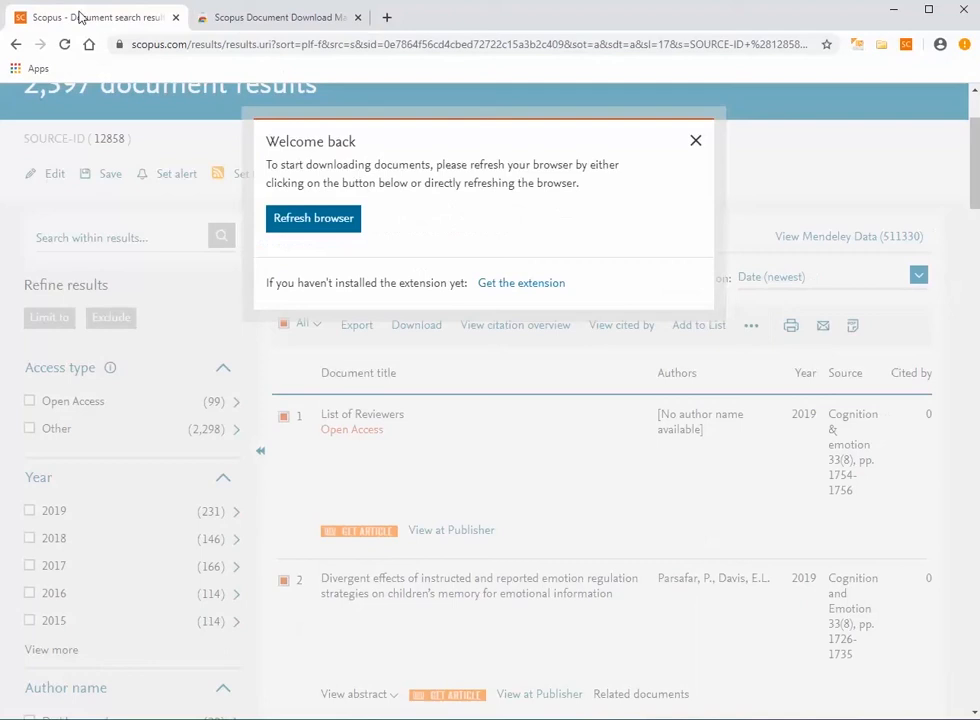
# Step: Refresh the page, accept the 50-document limit, and download the 50 articles as PDFs via the Download Manager
pyautogui.click(312, 218)
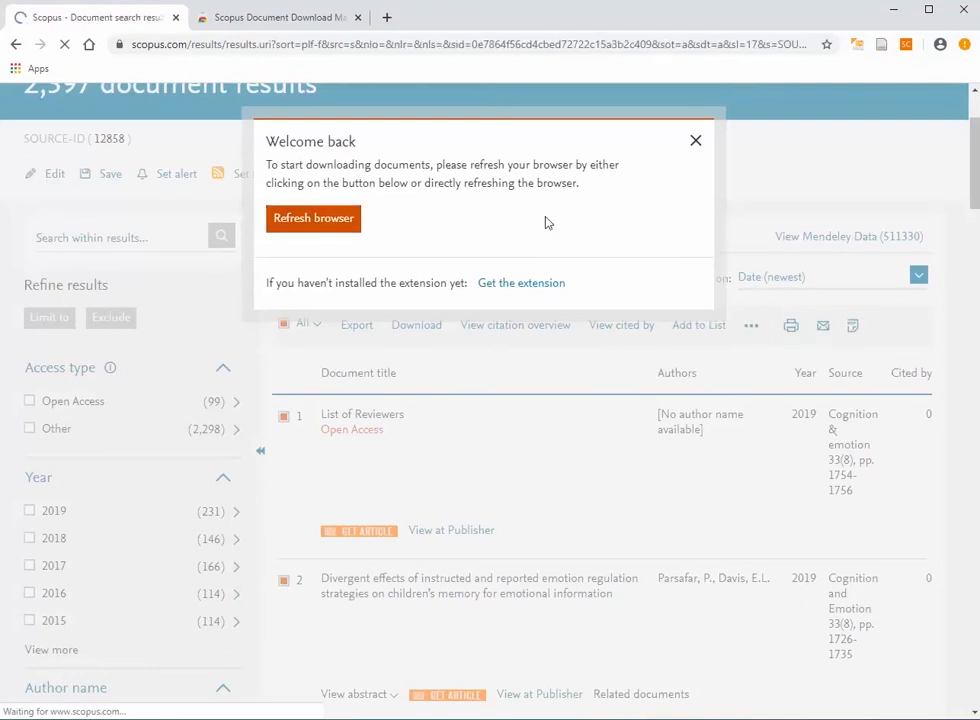
pyautogui.click(312, 218)
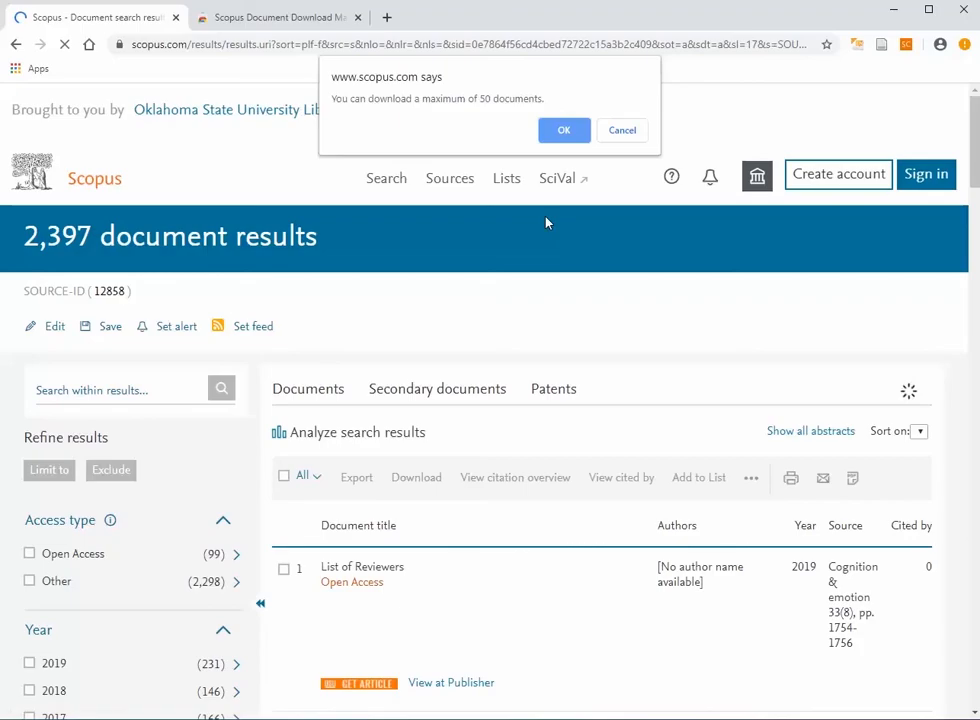
pyautogui.moveTo(446, 132)
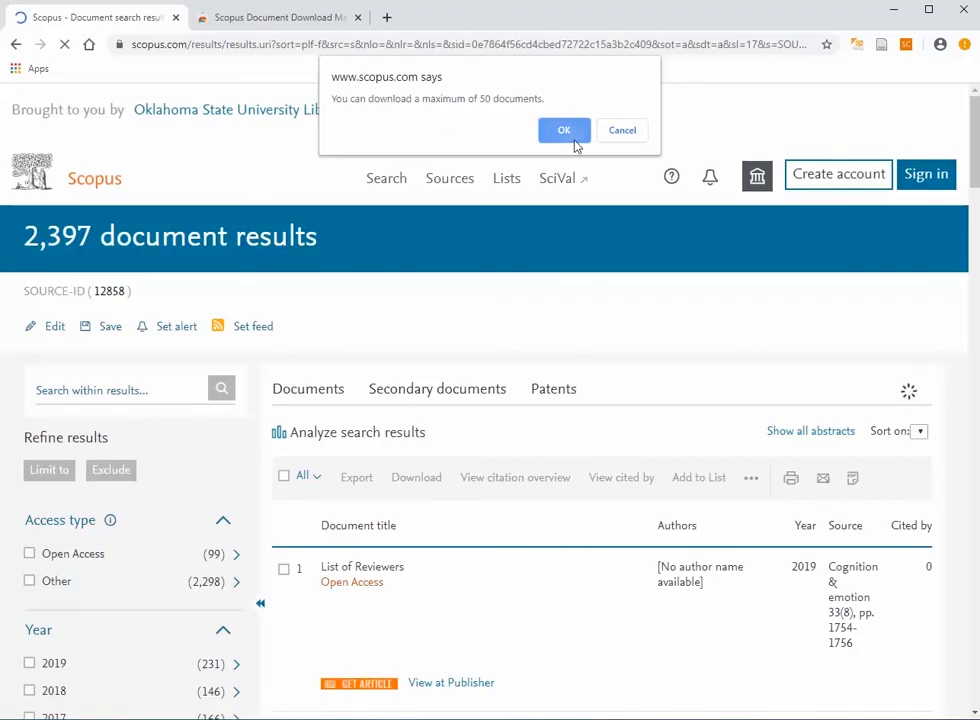
pyautogui.click(564, 130)
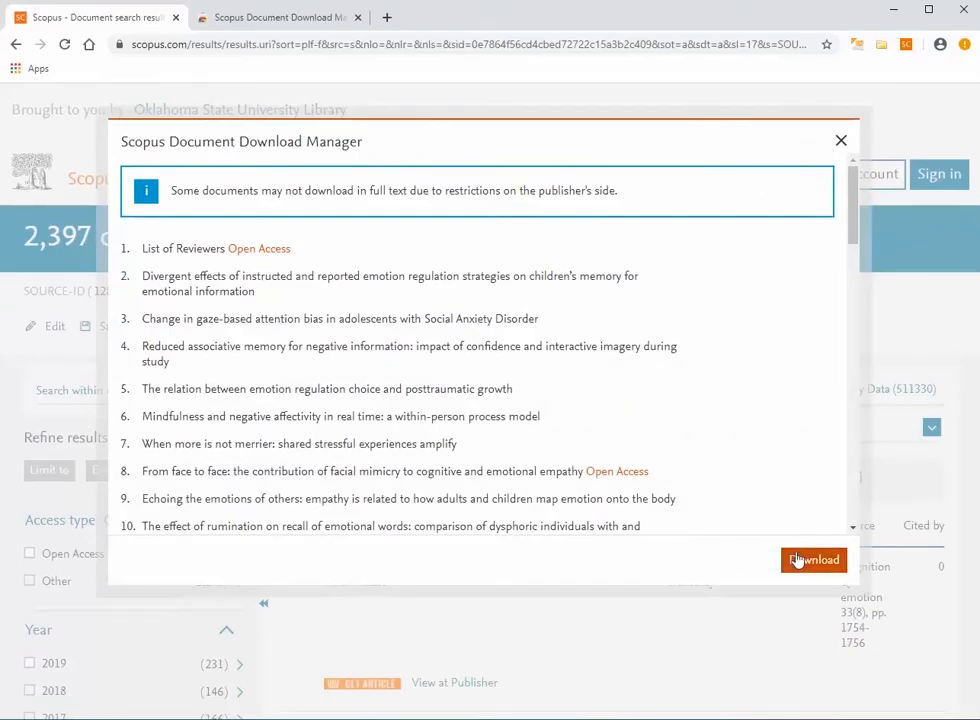
pyautogui.click(812, 560)
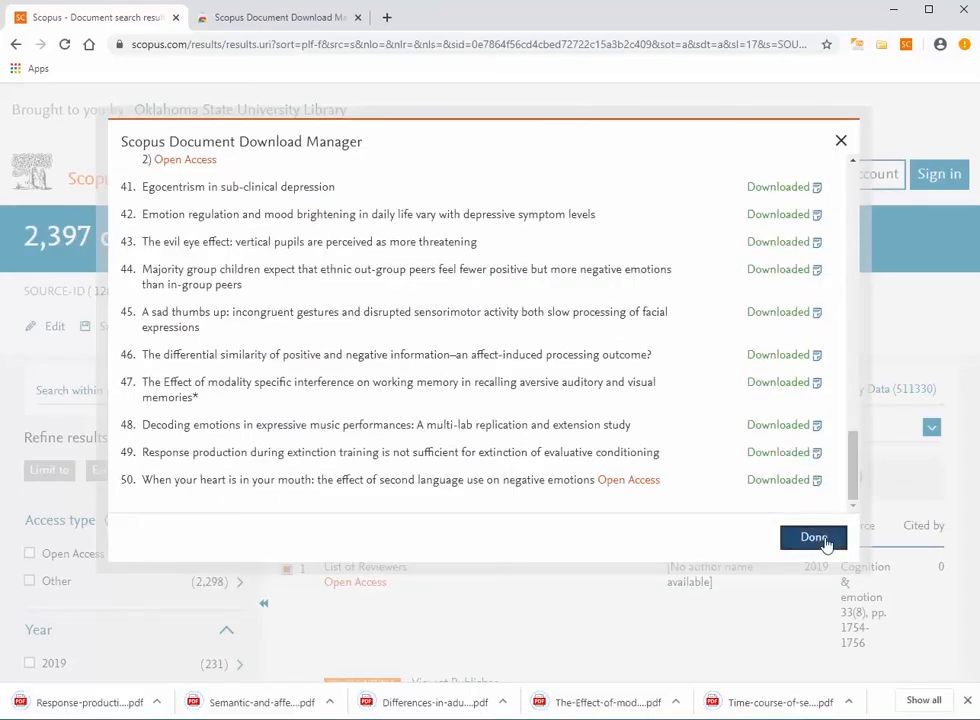
pyautogui.click(812, 536)
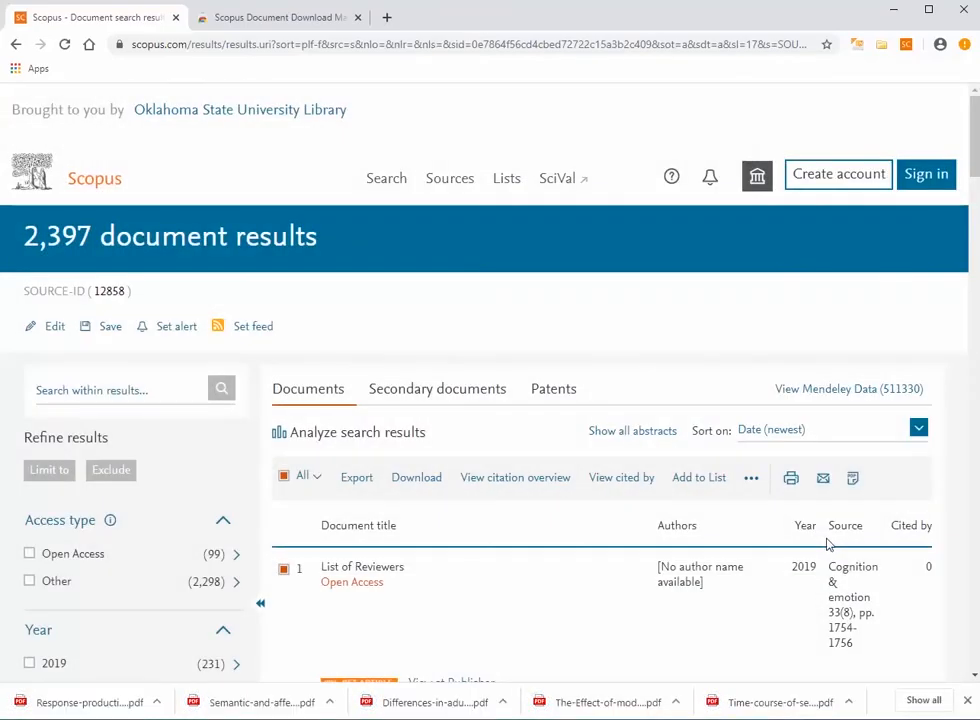
pyautogui.moveTo(460, 510)
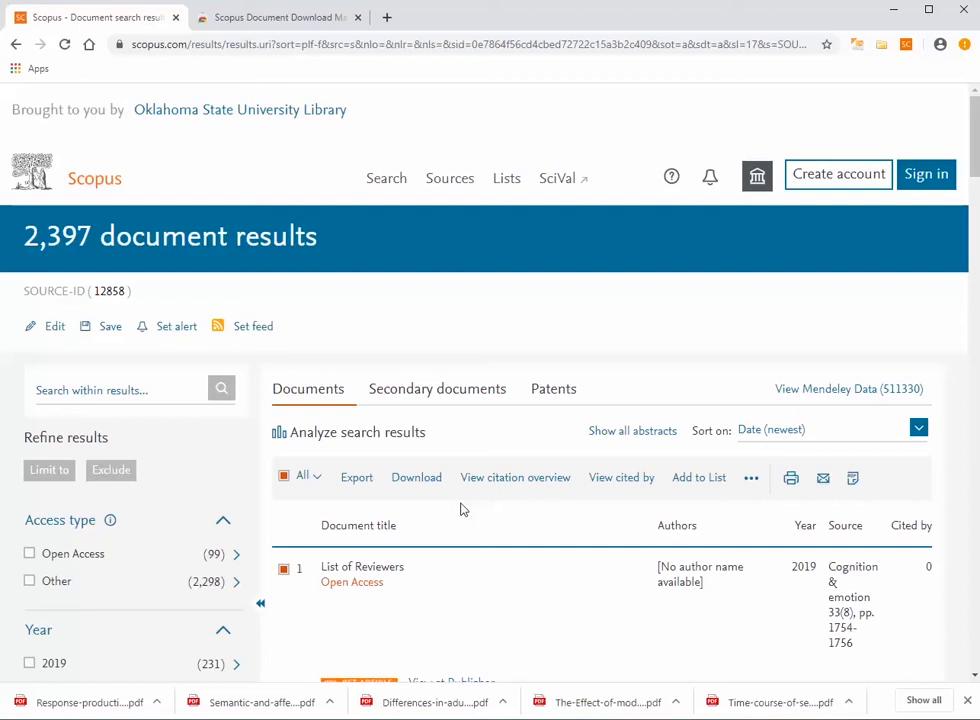
# Step: Export citations in RIS format with abstracts & keywords, limited to the first 2,000 documents
pyautogui.click(356, 476)
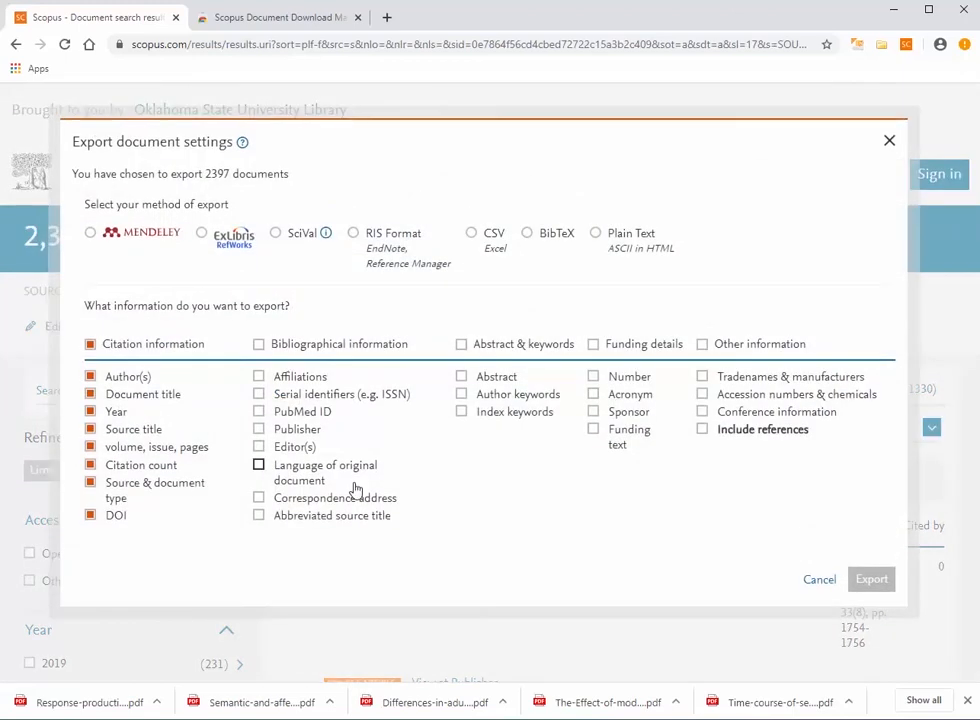
pyautogui.click(352, 232)
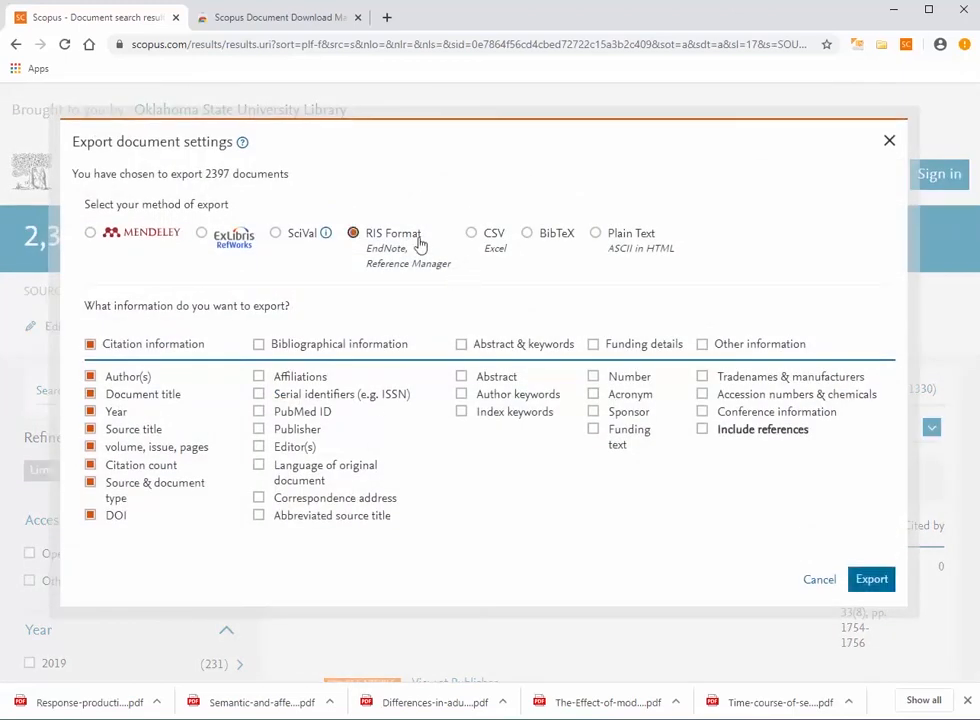
pyautogui.click(460, 344)
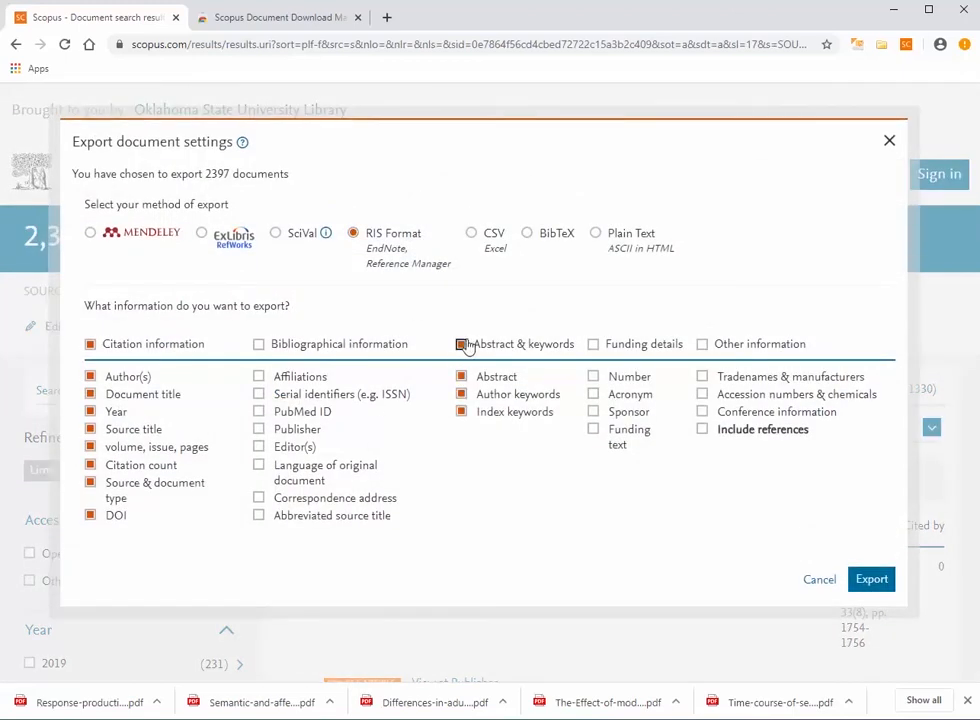
pyautogui.click(870, 580)
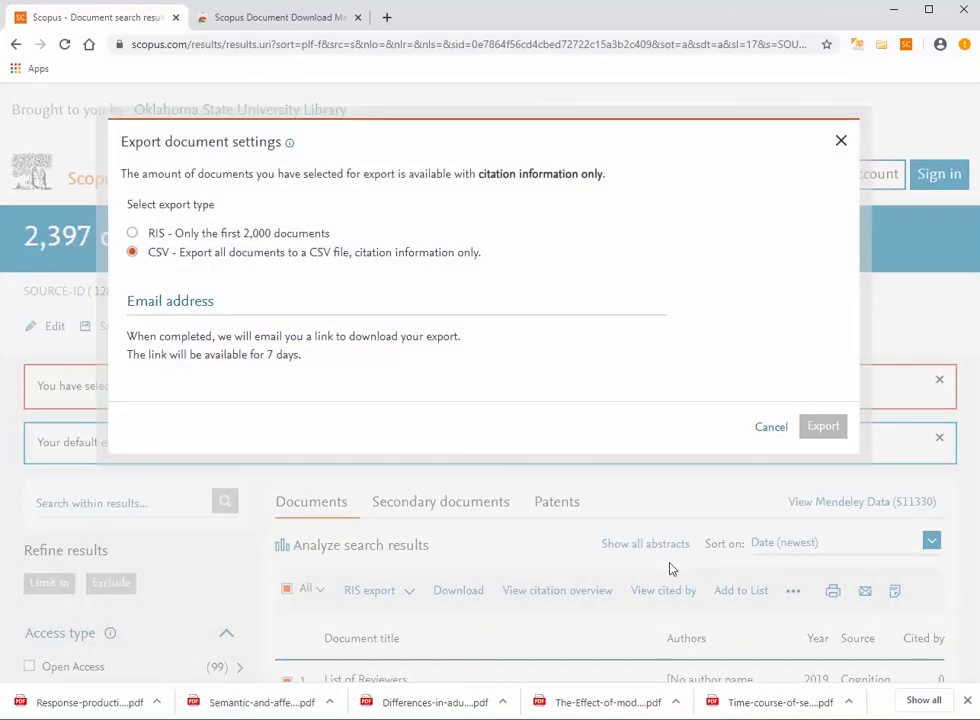
pyautogui.click(132, 232)
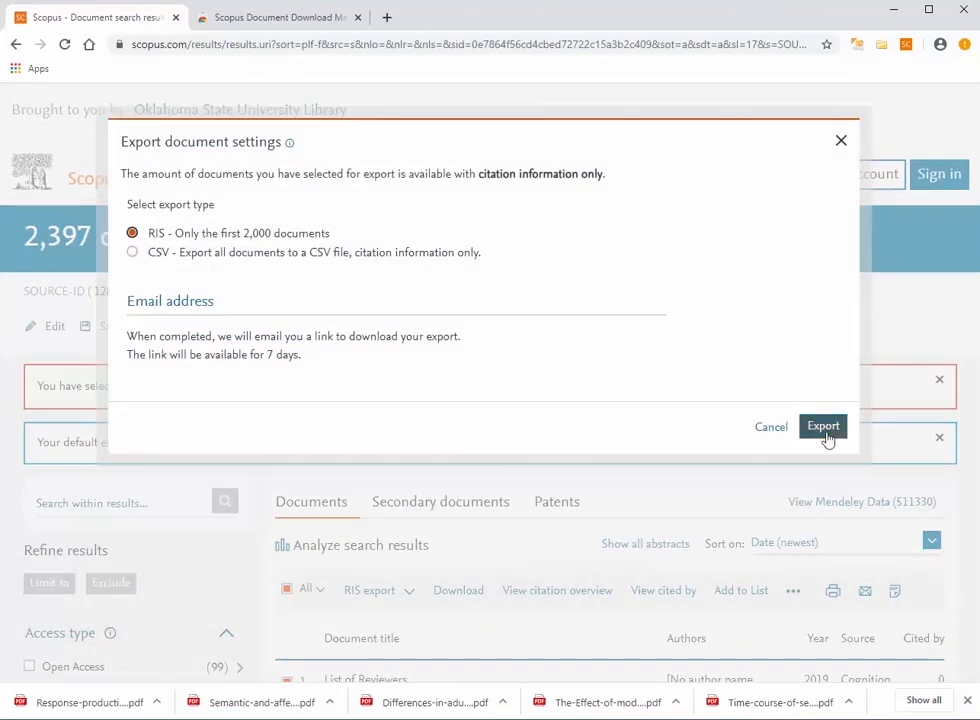
pyautogui.moveTo(822, 426)
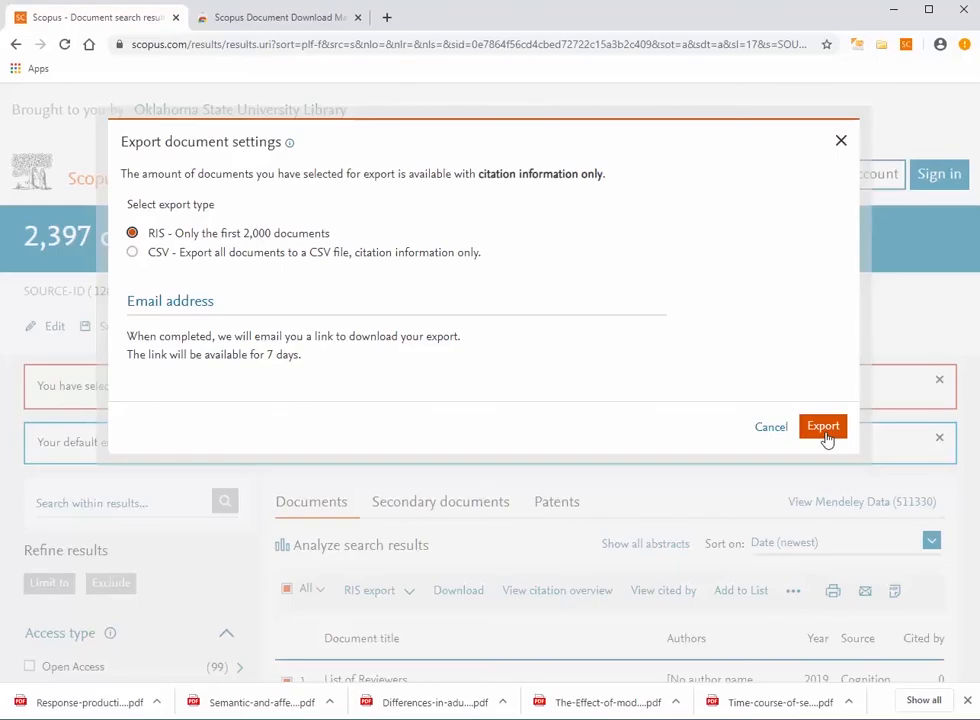
pyautogui.click(822, 426)
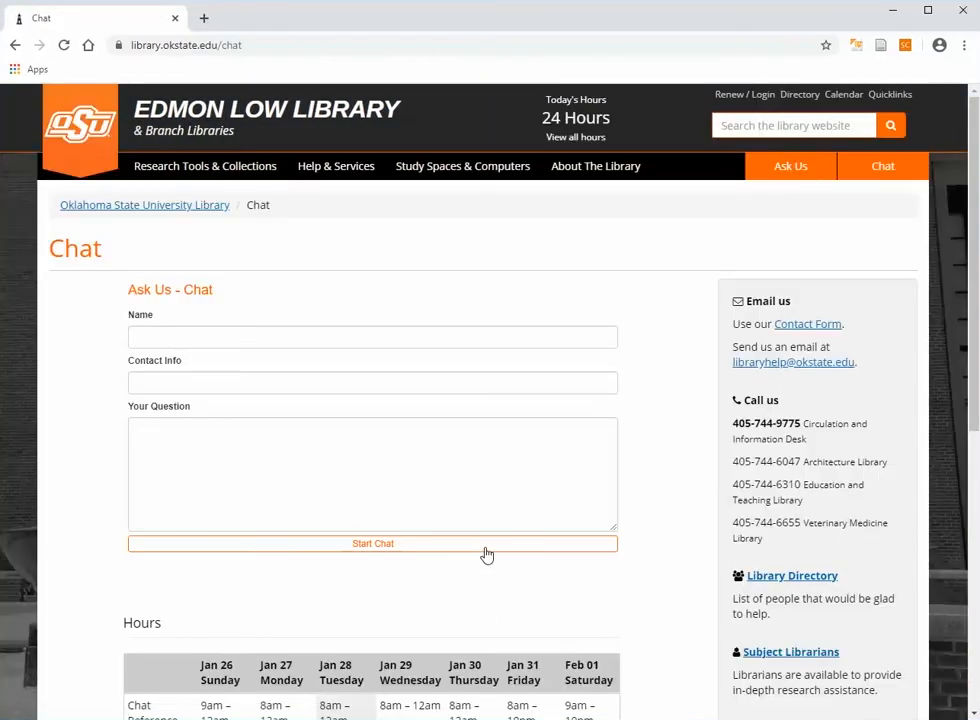
pyautogui.moveTo(836, 328)
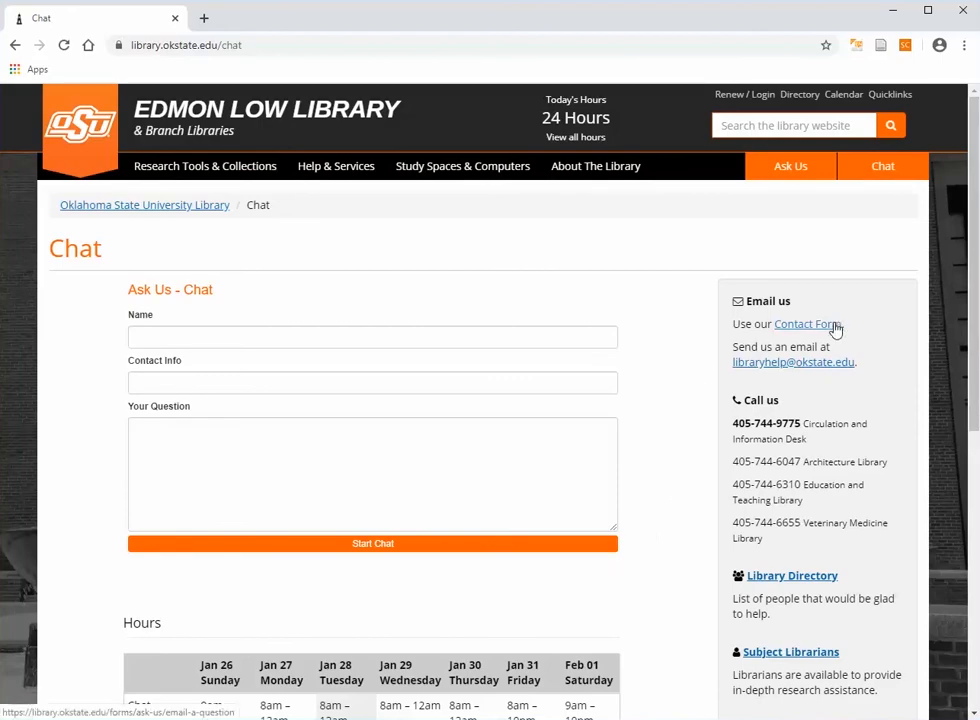